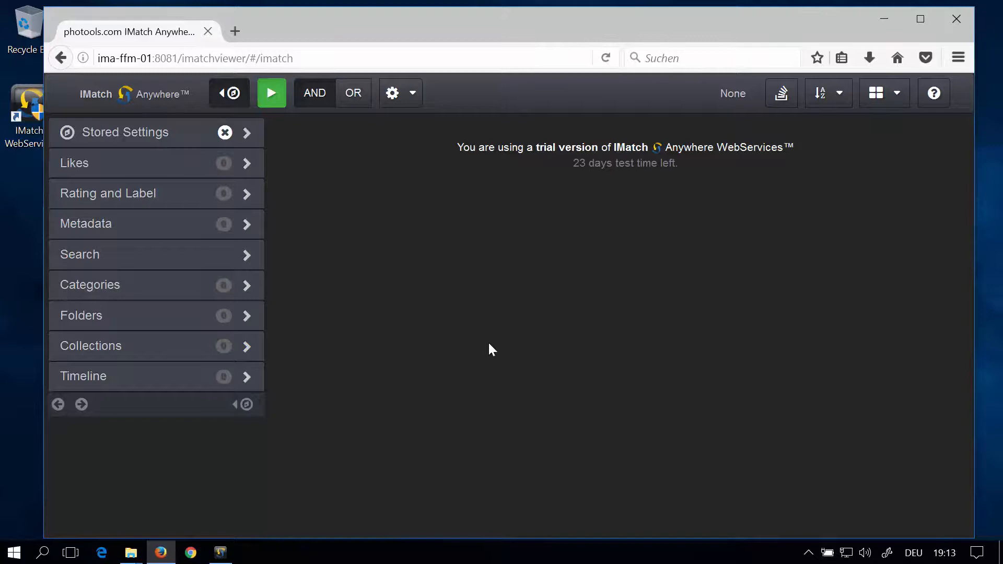
- Expand Stored Settings and load the Market preset to show seven market photos
{"action": "left_click", "coordinate": [126, 132]}
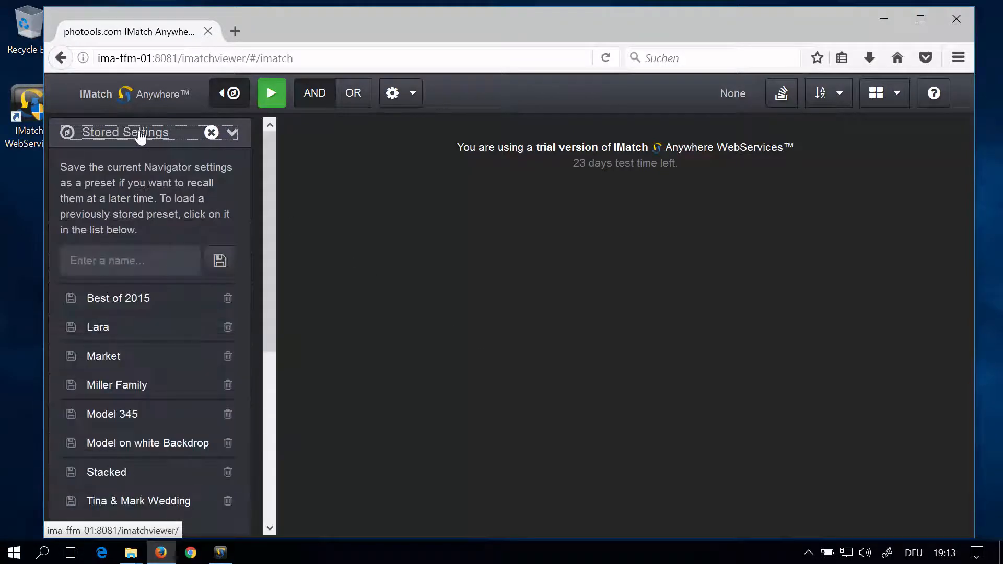
{"action": "mouse_move", "coordinate": [103, 357]}
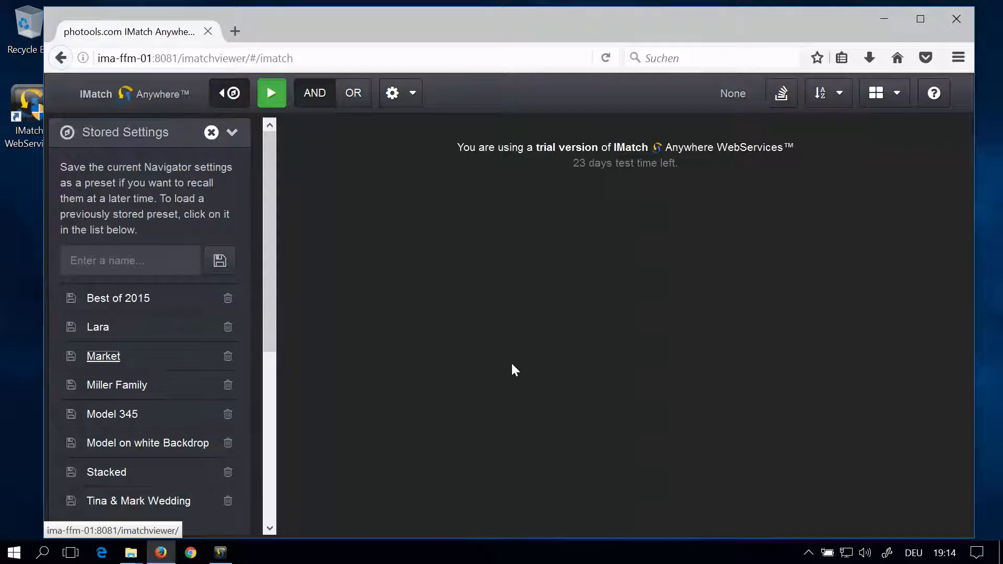
{"action": "left_click", "coordinate": [103, 357]}
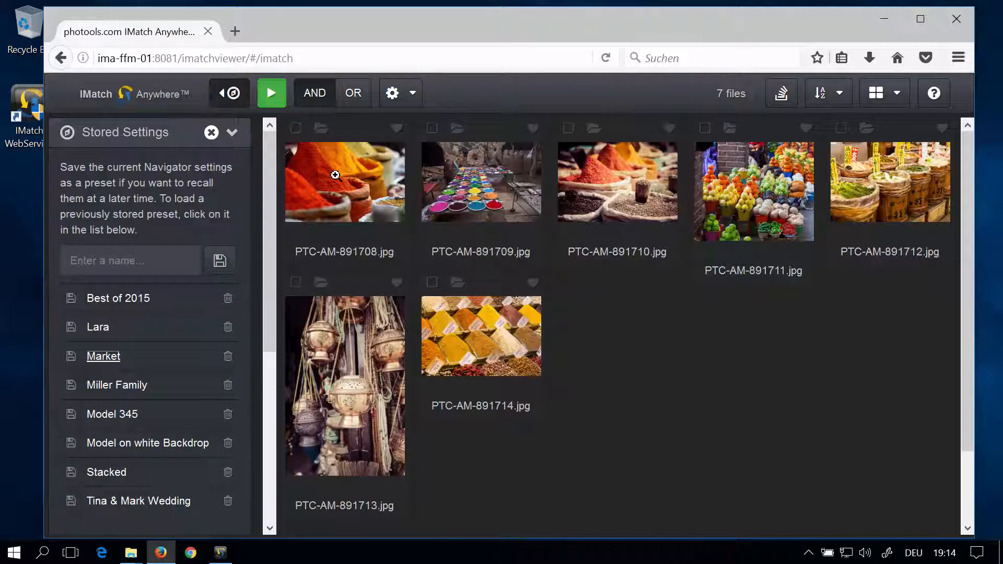
- Open a market photo in the viewer and browse back to image 1 of 7
{"action": "double_click", "coordinate": [336, 182]}
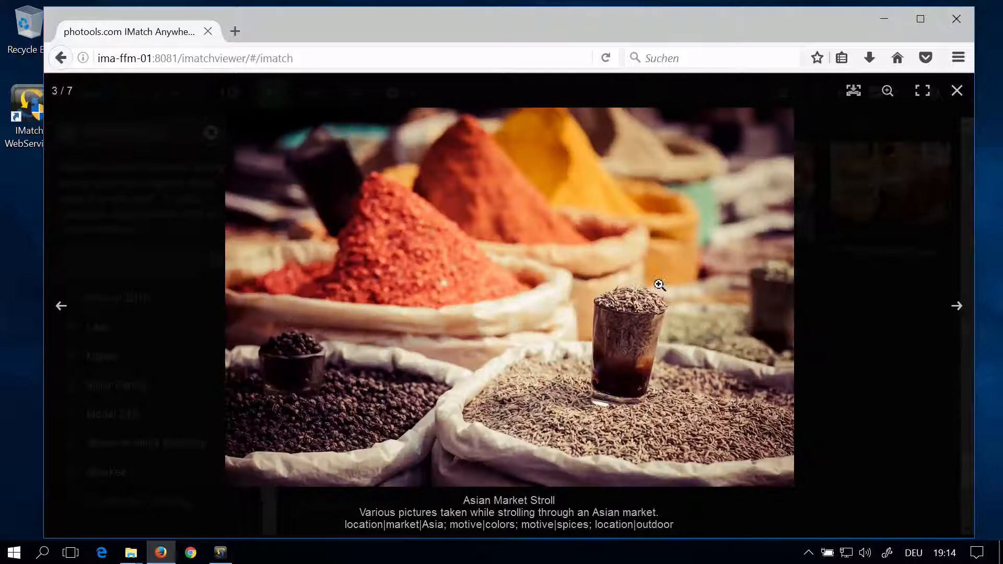
{"action": "left_click", "coordinate": [956, 306]}
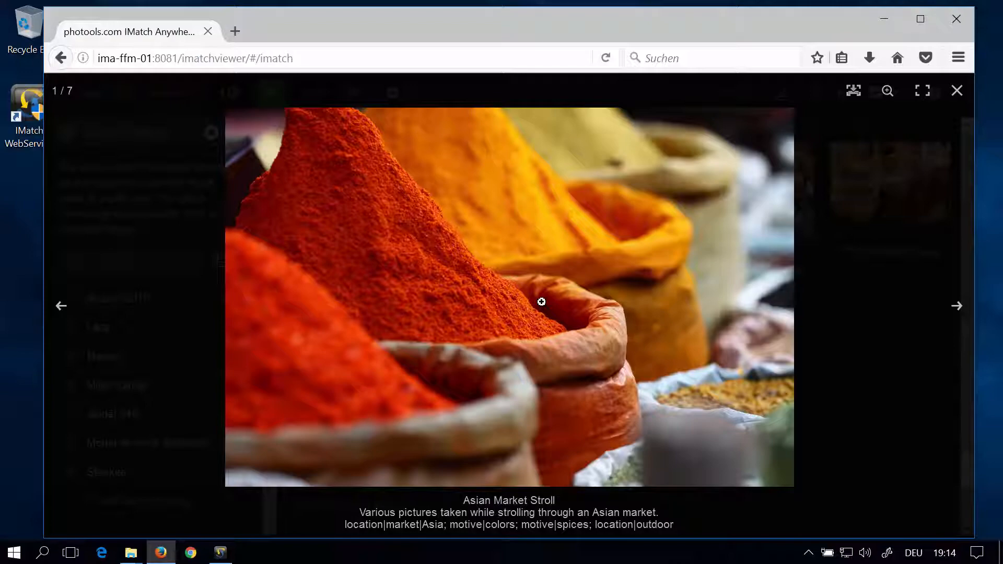
{"action": "left_click", "coordinate": [540, 302]}
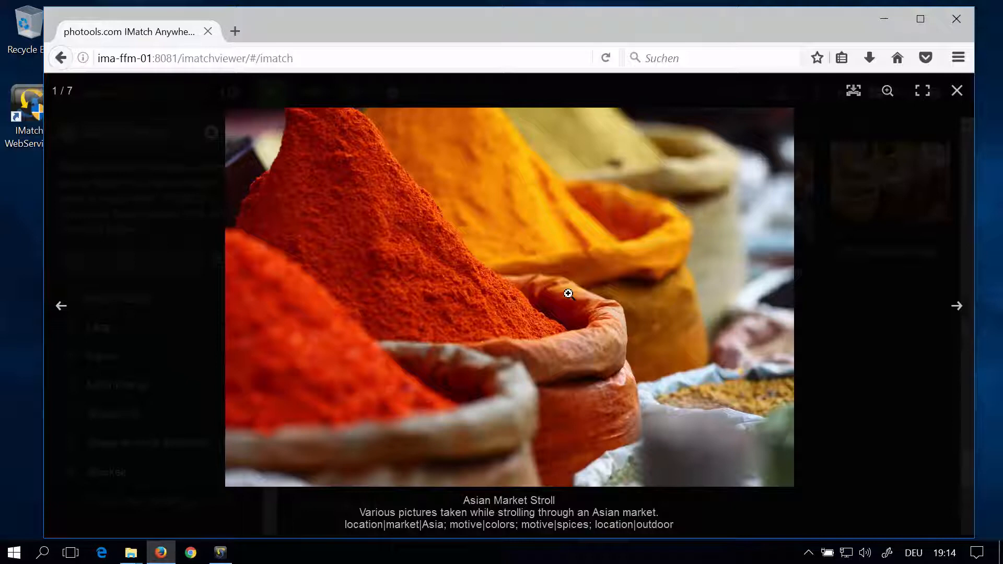
{"action": "mouse_move", "coordinate": [957, 90]}
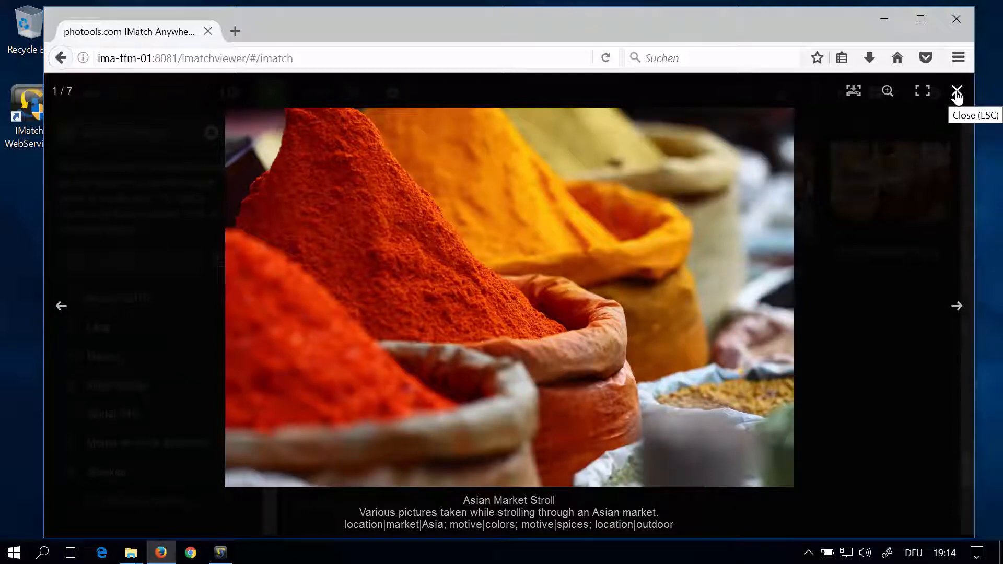
{"action": "mouse_move", "coordinate": [576, 234]}
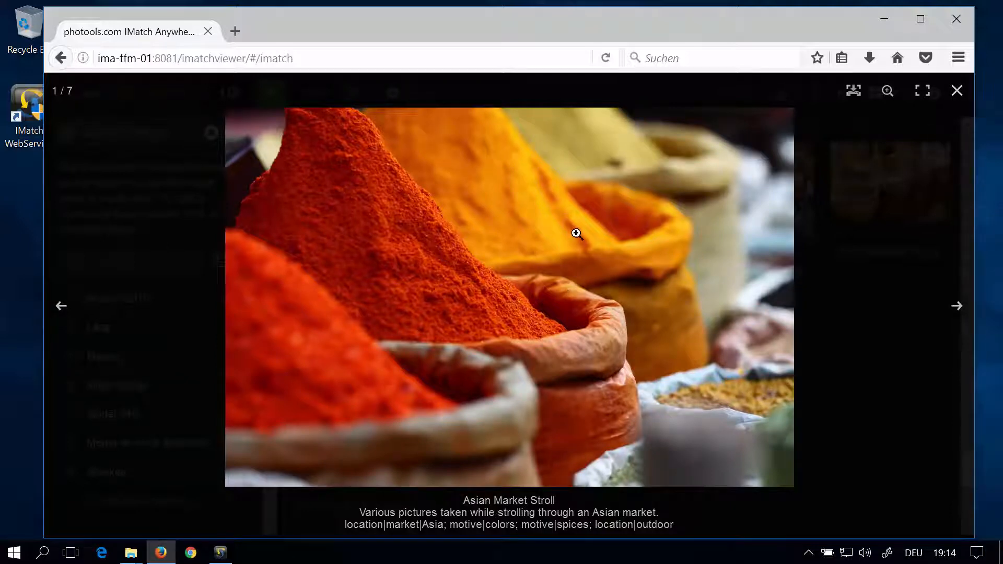
{"action": "mouse_move", "coordinate": [898, 182]}
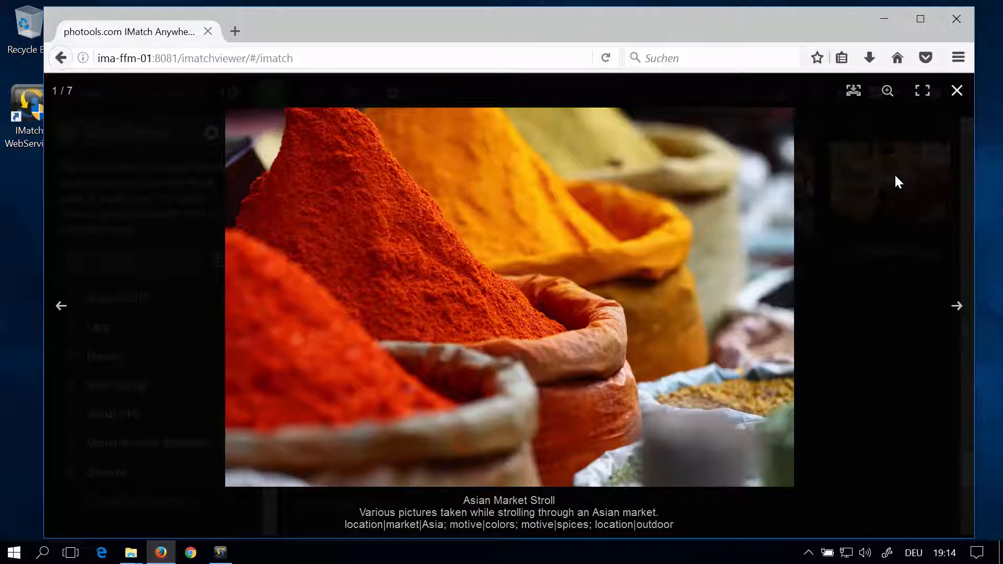
{"action": "mouse_move", "coordinate": [923, 91]}
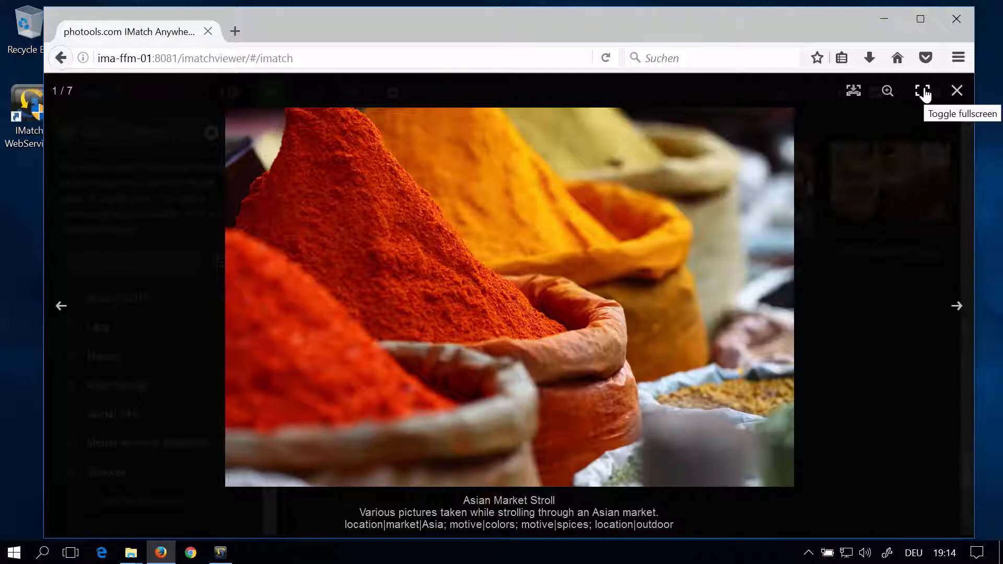
- View the market photos fullscreen and advance to the sixth photo, the brass lanterns
{"action": "left_click", "coordinate": [920, 90]}
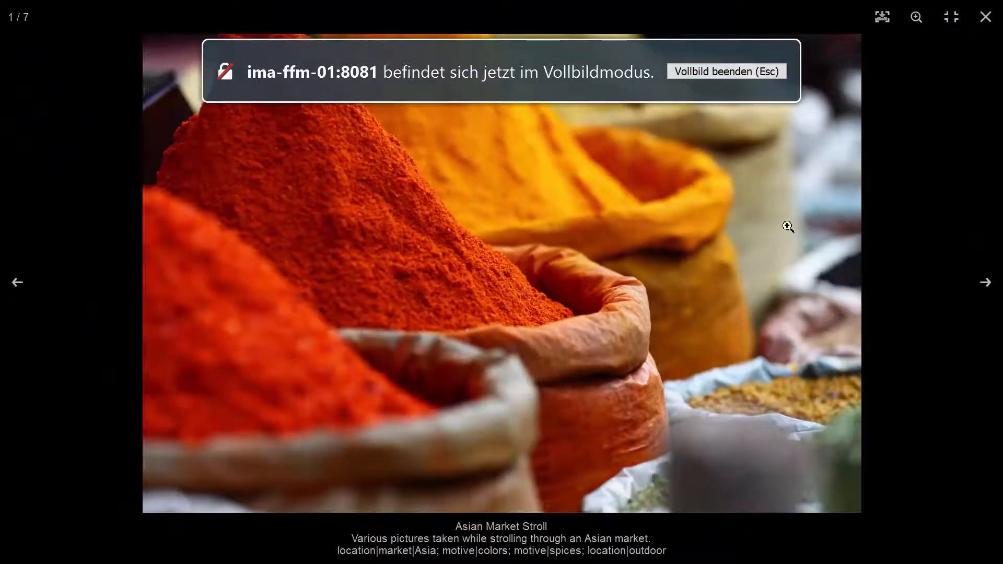
{"action": "left_click", "coordinate": [986, 283]}
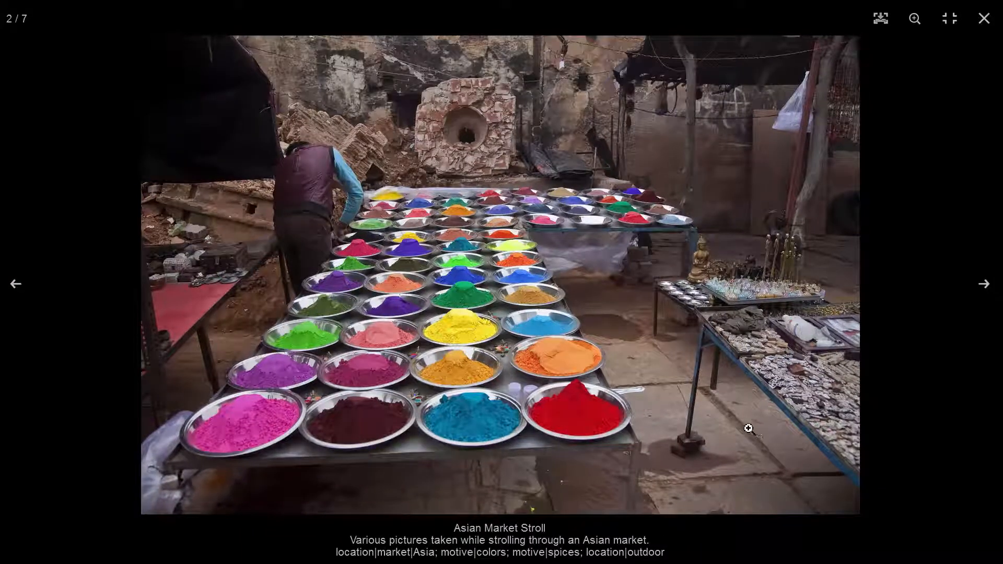
{"action": "left_click", "coordinate": [984, 283]}
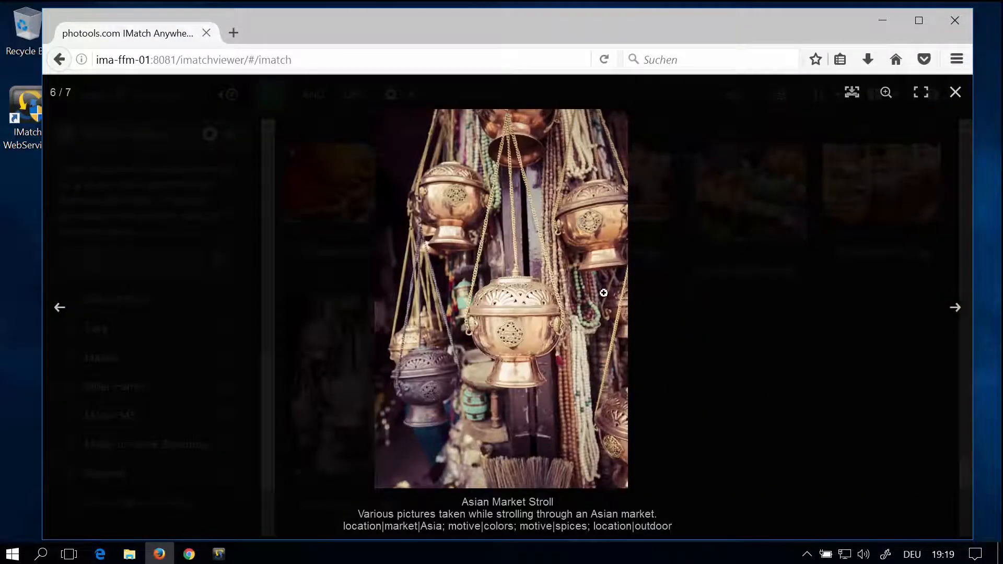
- Advance to photo 7/7, close the viewer, and reopen the red spice photo
{"action": "left_click", "coordinate": [955, 307]}
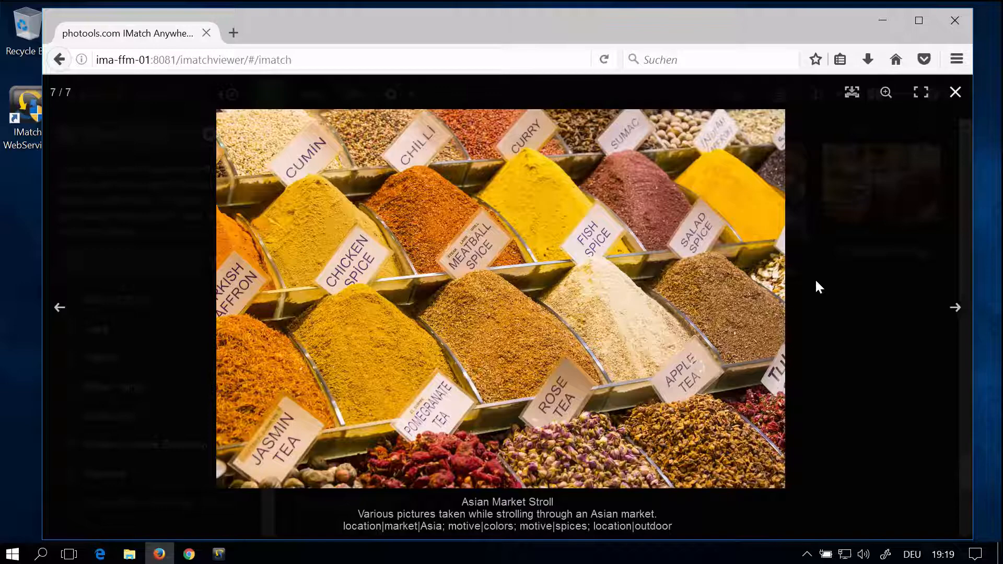
{"action": "mouse_move", "coordinate": [955, 93]}
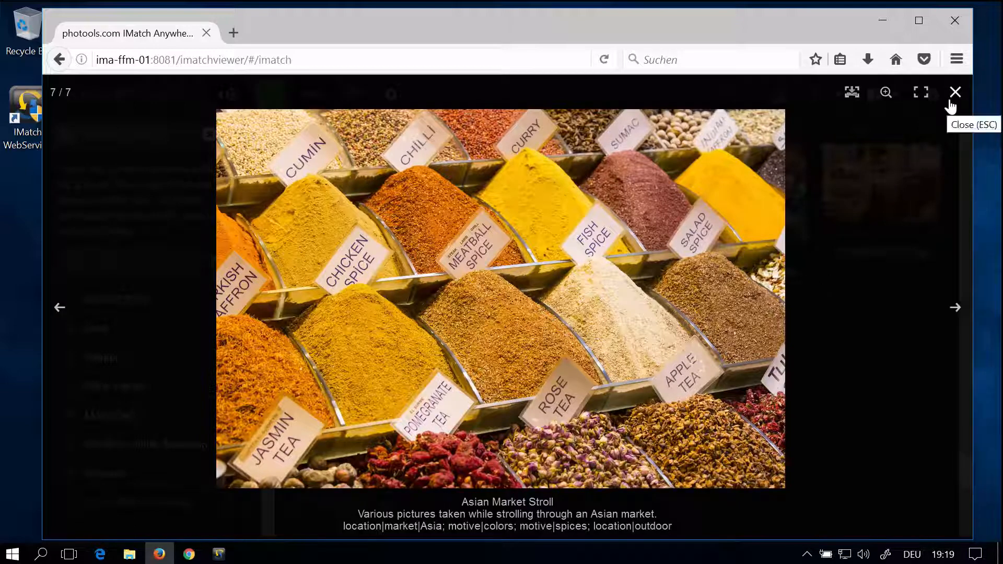
{"action": "left_click", "coordinate": [955, 92]}
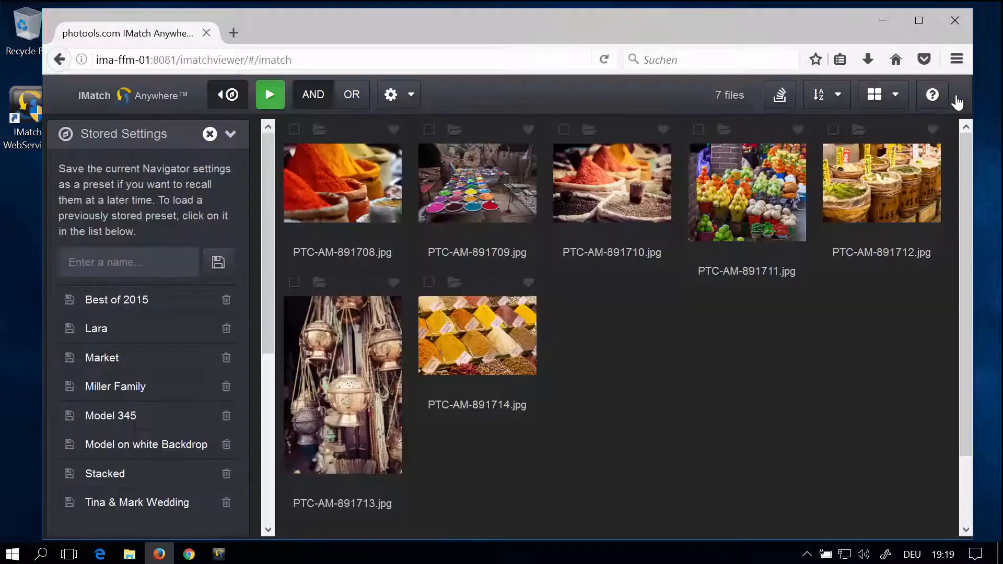
{"action": "double_click", "coordinate": [342, 182]}
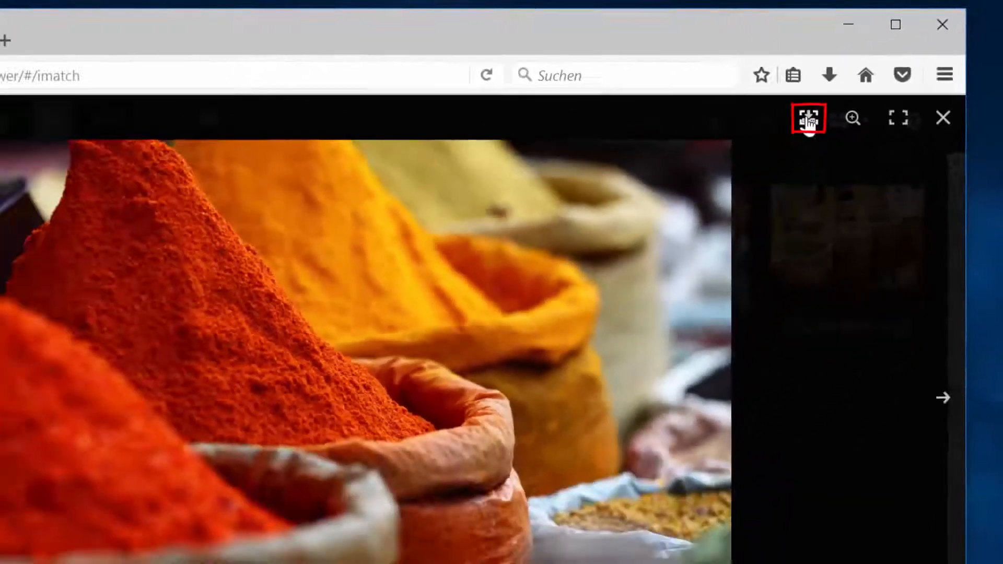
- Download PTC-AM-891708.jpg from the viewer and dismiss Firefox's download prompt
{"action": "left_click", "coordinate": [809, 119]}
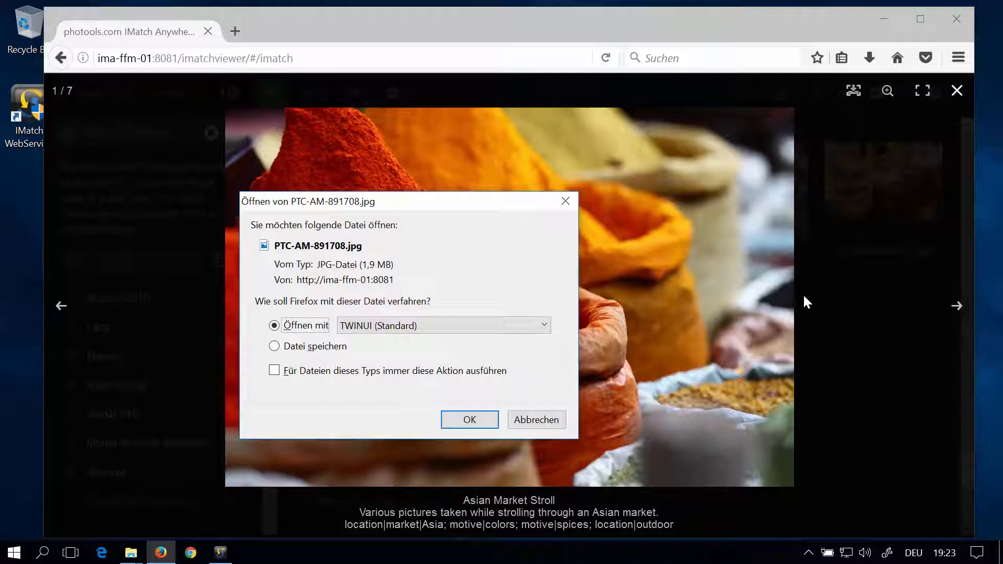
{"action": "mouse_move", "coordinate": [789, 364]}
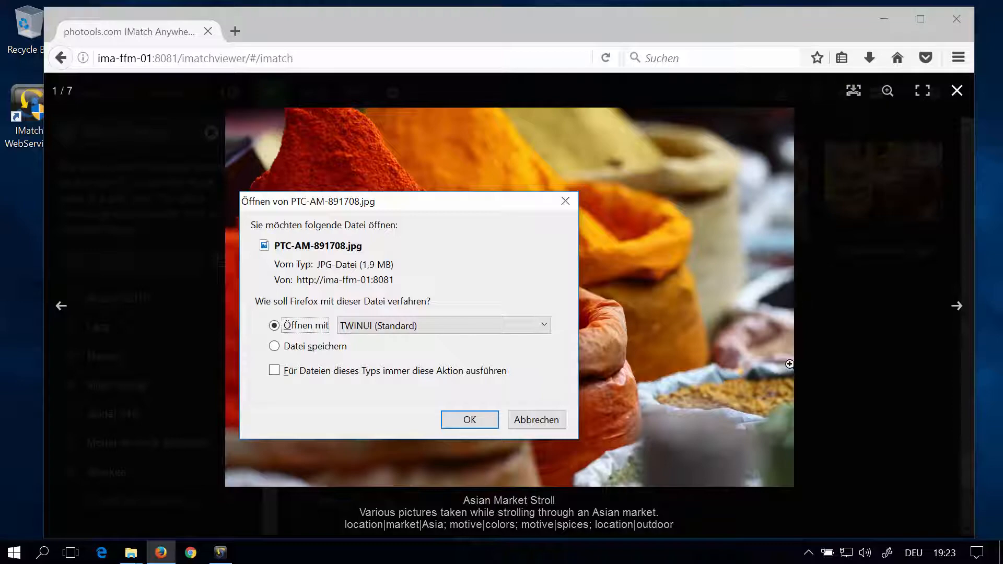
{"action": "left_click", "coordinate": [538, 420]}
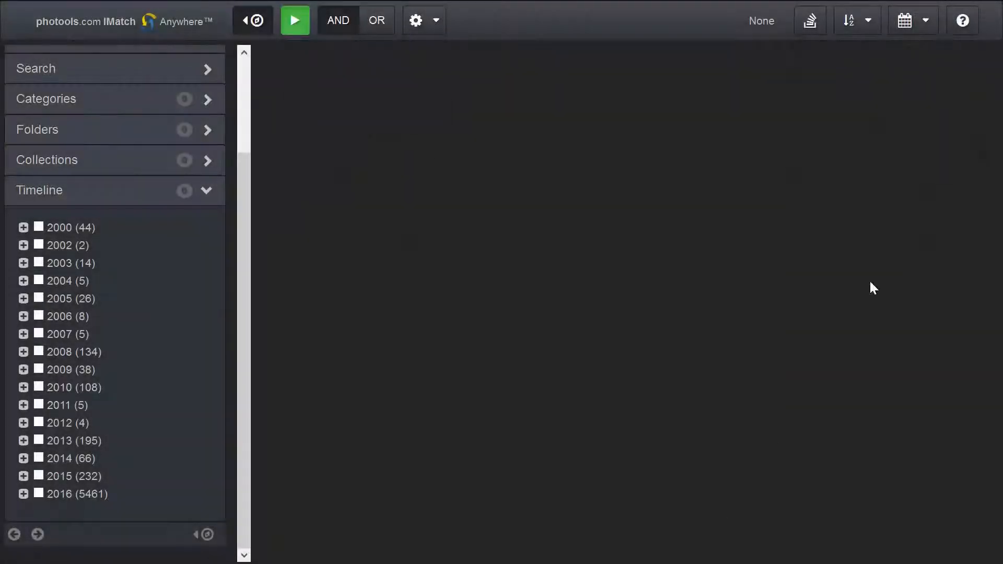
- Filter the timeline to 2014 and select the February 4, 2014 photo group
{"action": "left_click", "coordinate": [925, 20]}
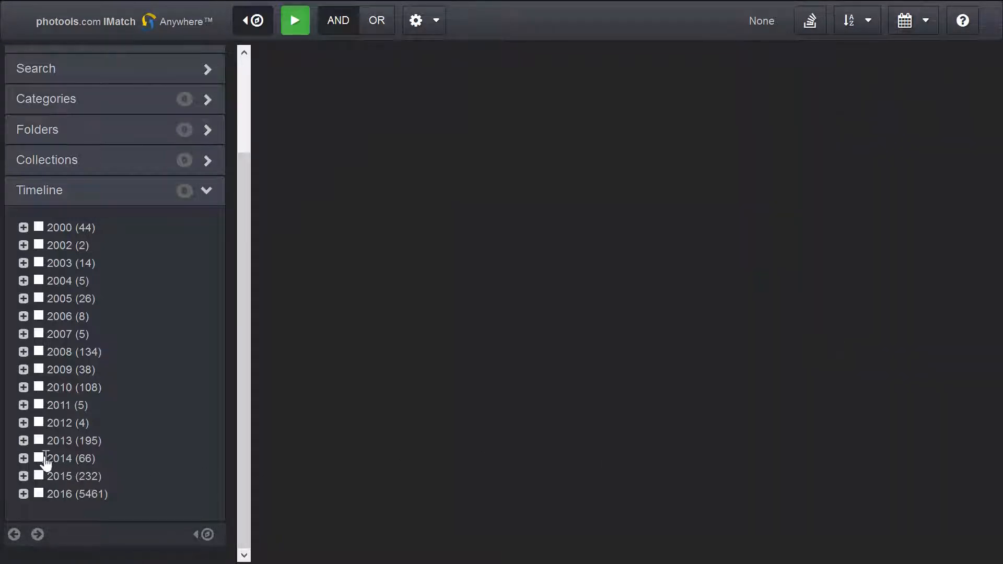
{"action": "left_click", "coordinate": [38, 458]}
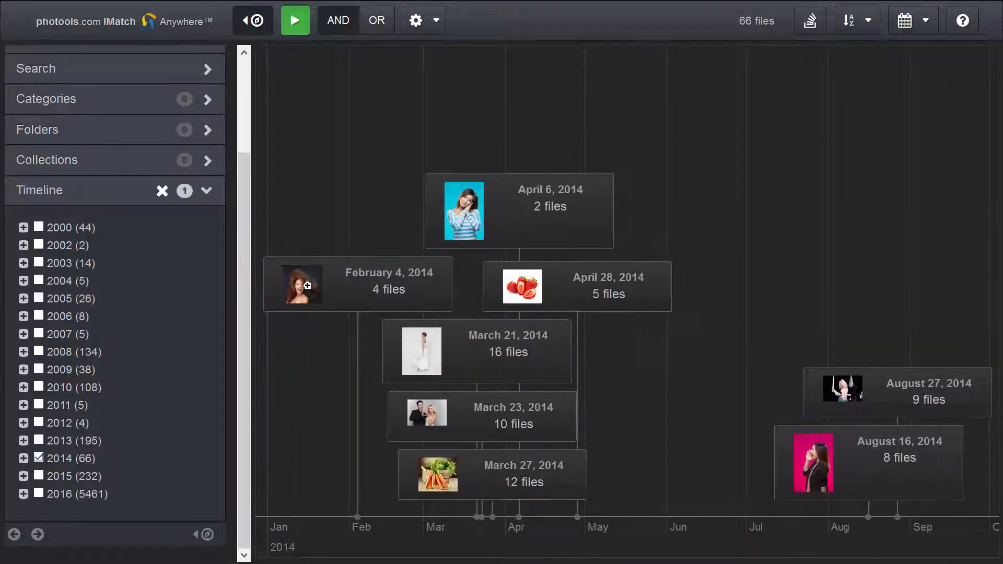
{"action": "left_click", "coordinate": [358, 283]}
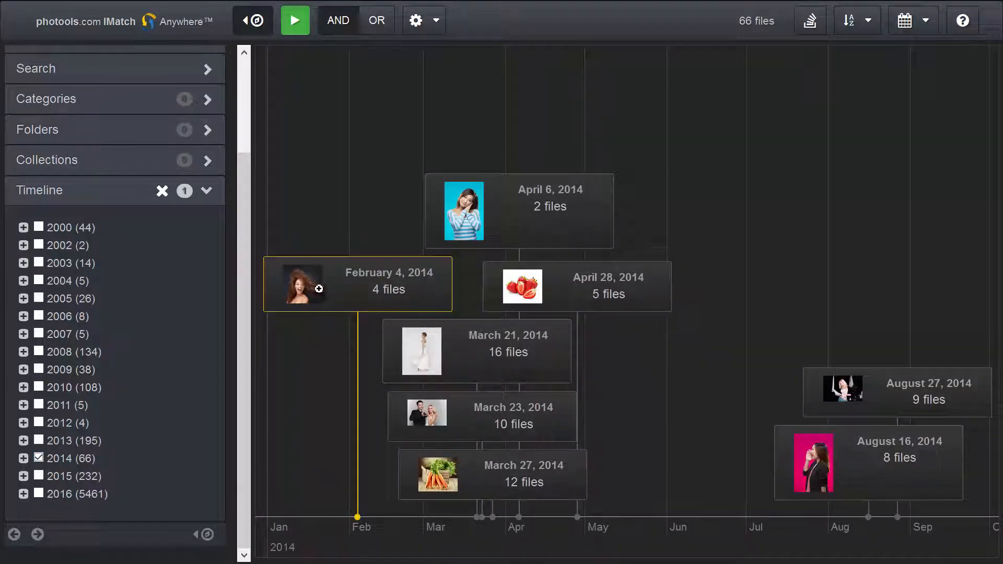
- Open the February 4, 2014 portraits in the viewer and advance two pictures
{"action": "double_click", "coordinate": [302, 287]}
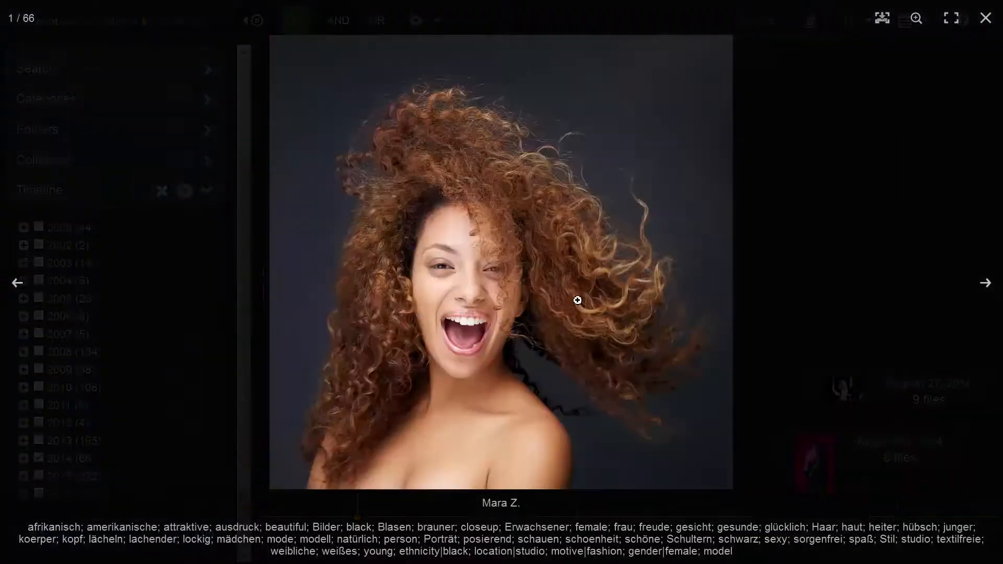
{"action": "left_click", "coordinate": [986, 283]}
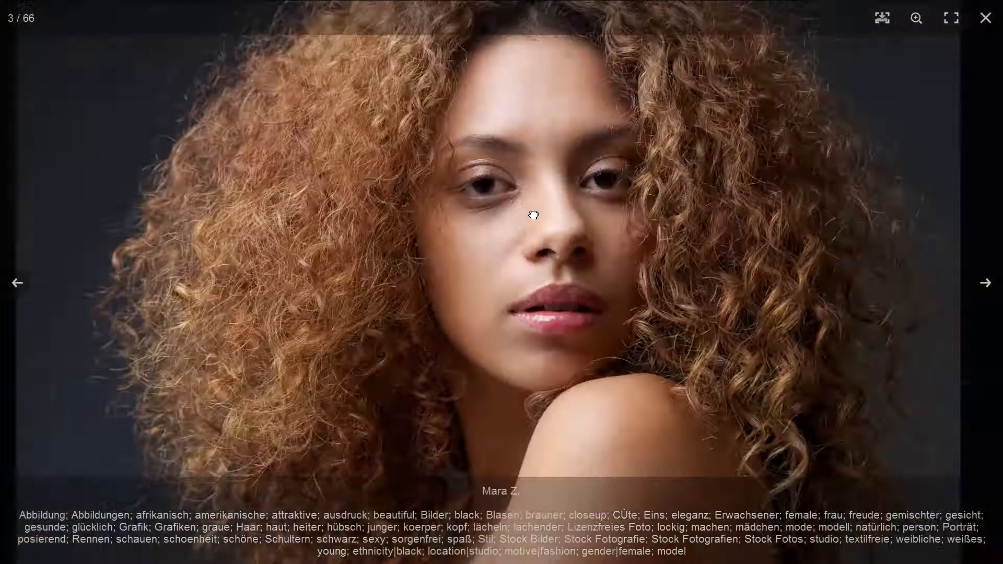
{"action": "left_click", "coordinate": [986, 283]}
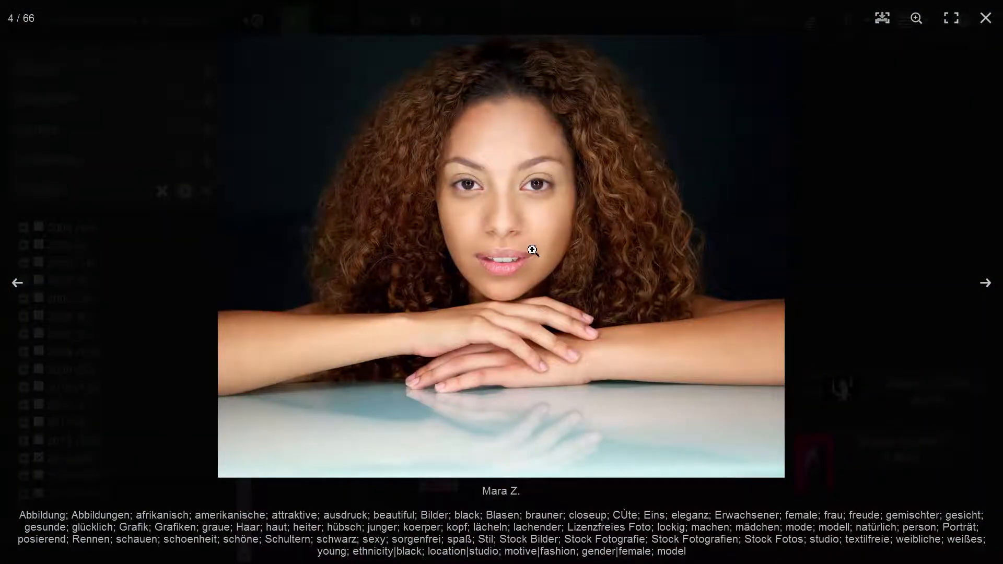
{"action": "left_click", "coordinate": [985, 18]}
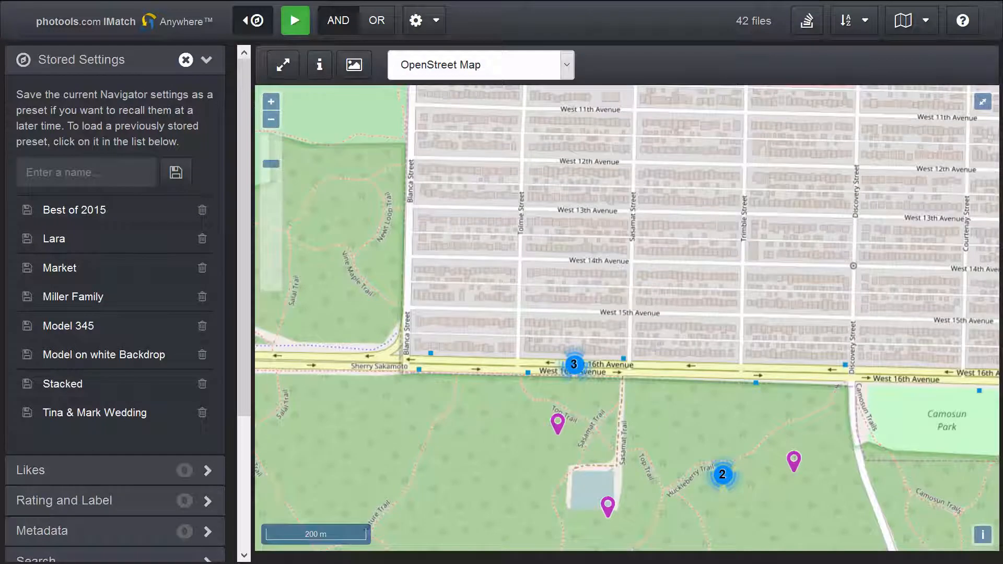
{"action": "left_click", "coordinate": [576, 363]}
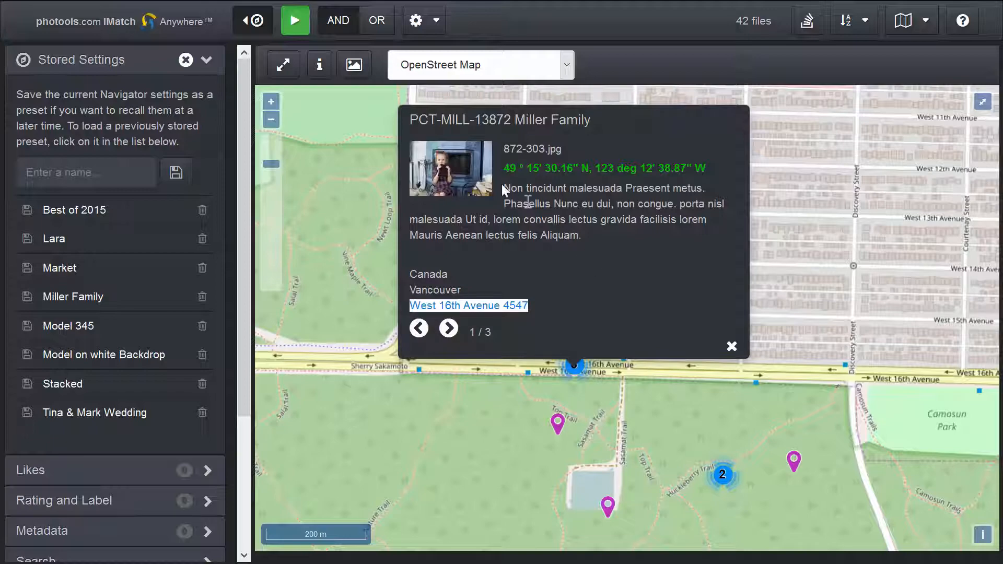
{"action": "left_click", "coordinate": [732, 346]}
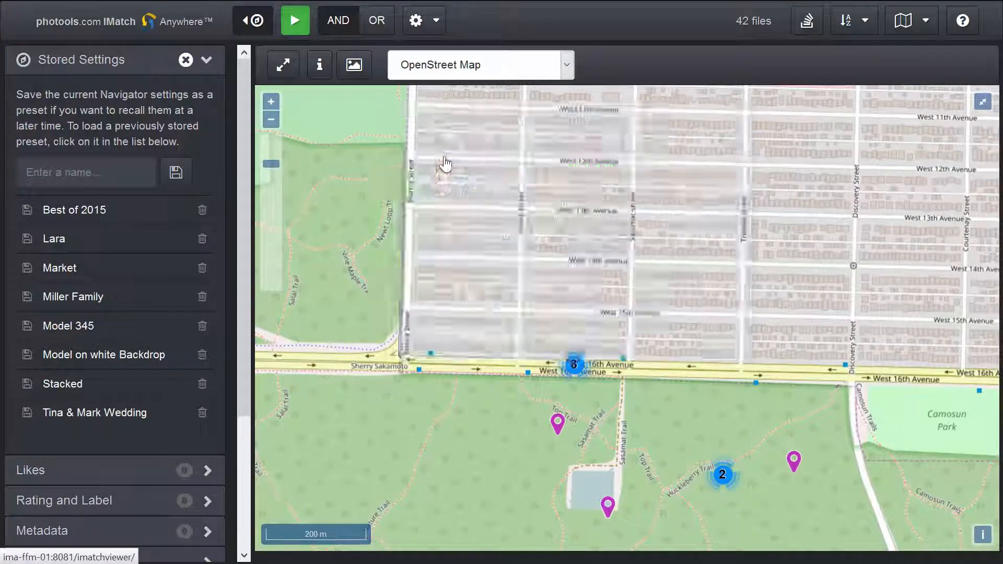